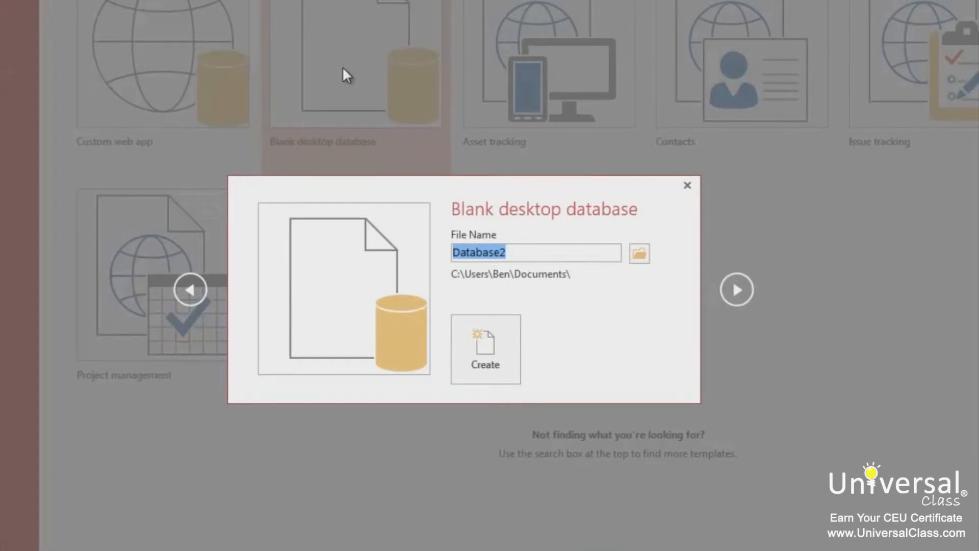
Step: Create the blank desktop database Database2 with empty Table1, then review the Quick Access Toolbar customization list
{"action": "left_click", "coordinate": [486, 349]}
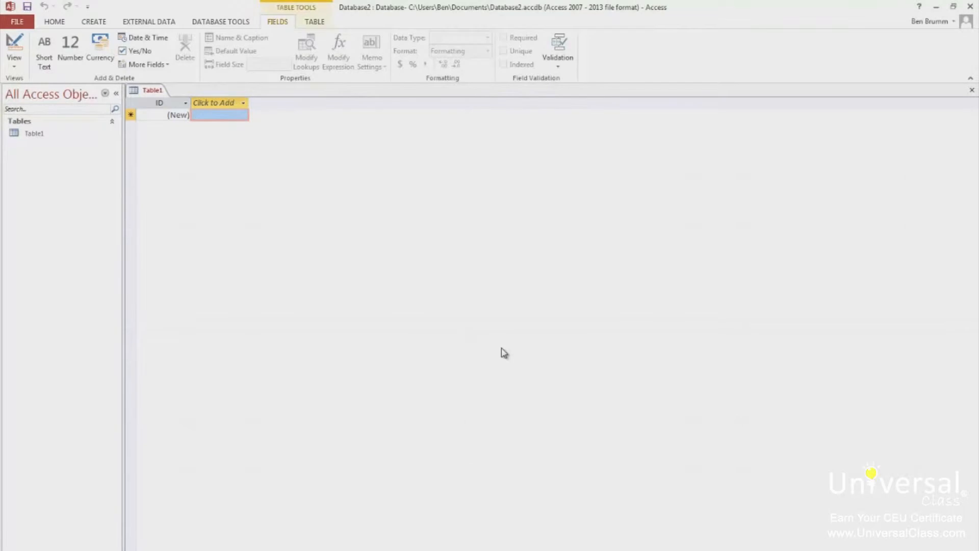
{"action": "mouse_move", "coordinate": [500, 292]}
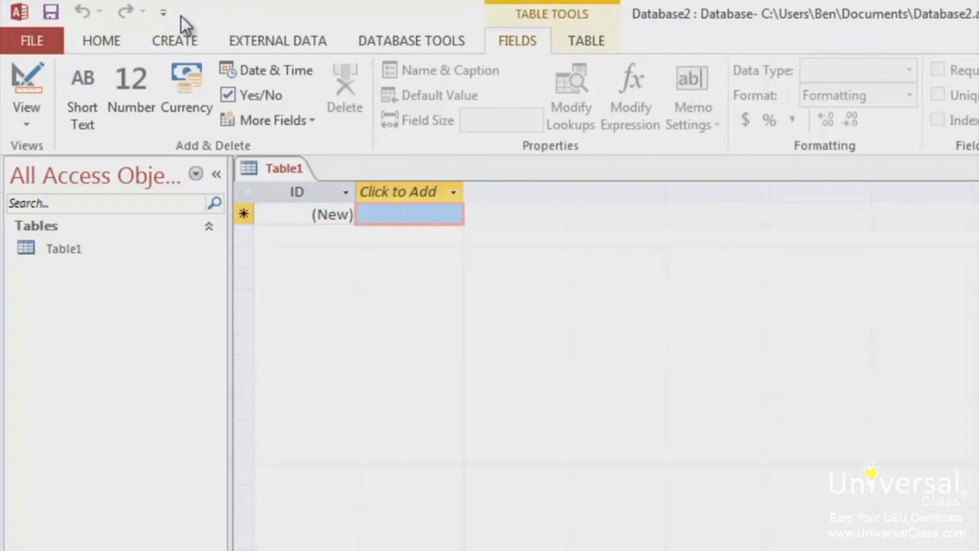
{"action": "left_click", "coordinate": [164, 12]}
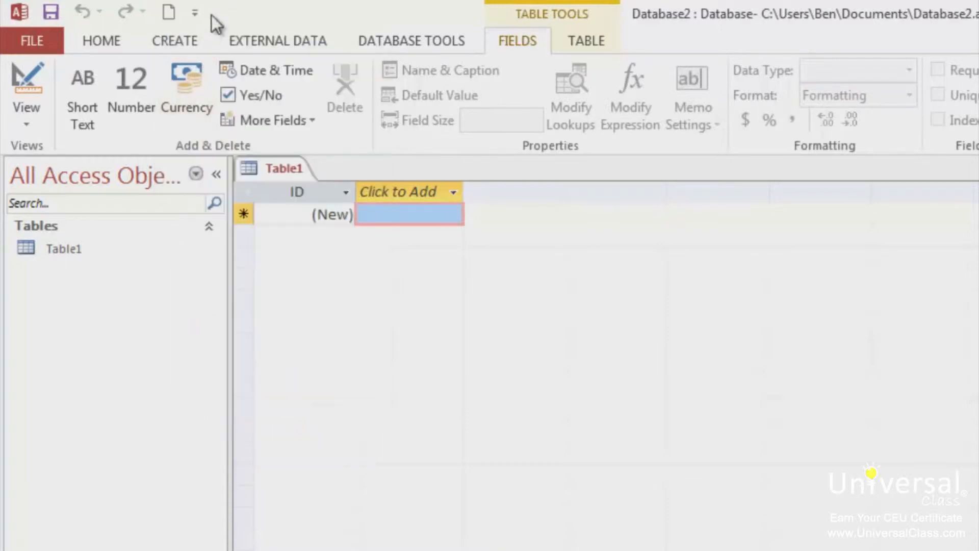
{"action": "left_click", "coordinate": [194, 12]}
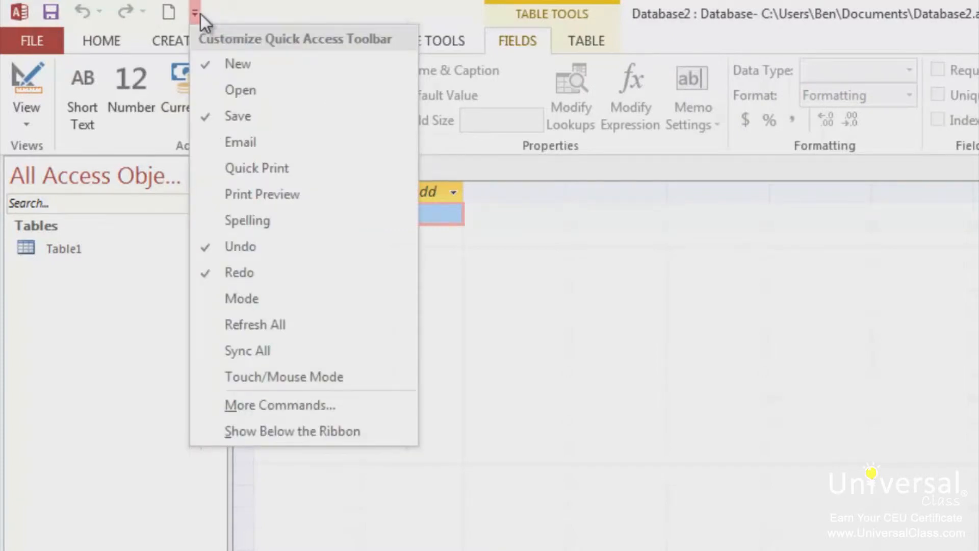
{"action": "mouse_move", "coordinate": [216, 53]}
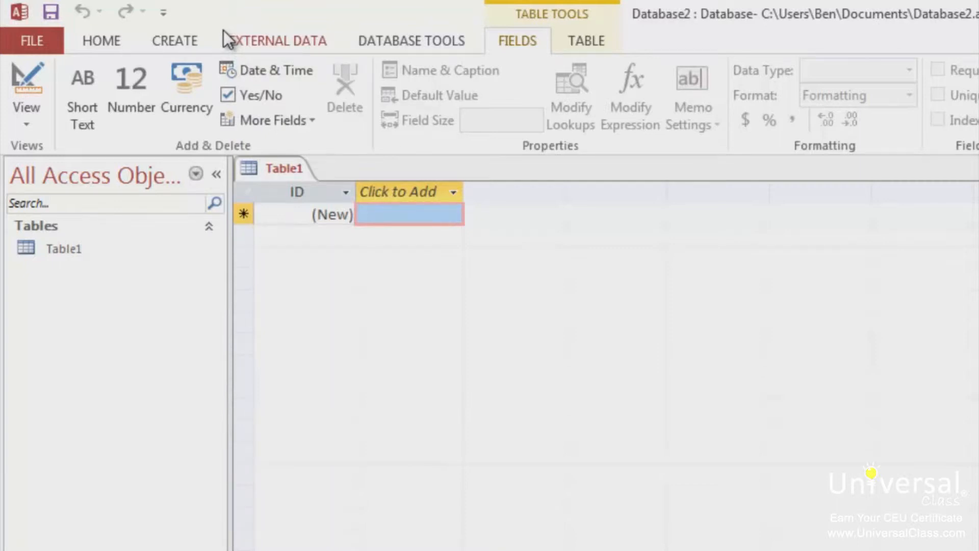
{"action": "mouse_move", "coordinate": [234, 13]}
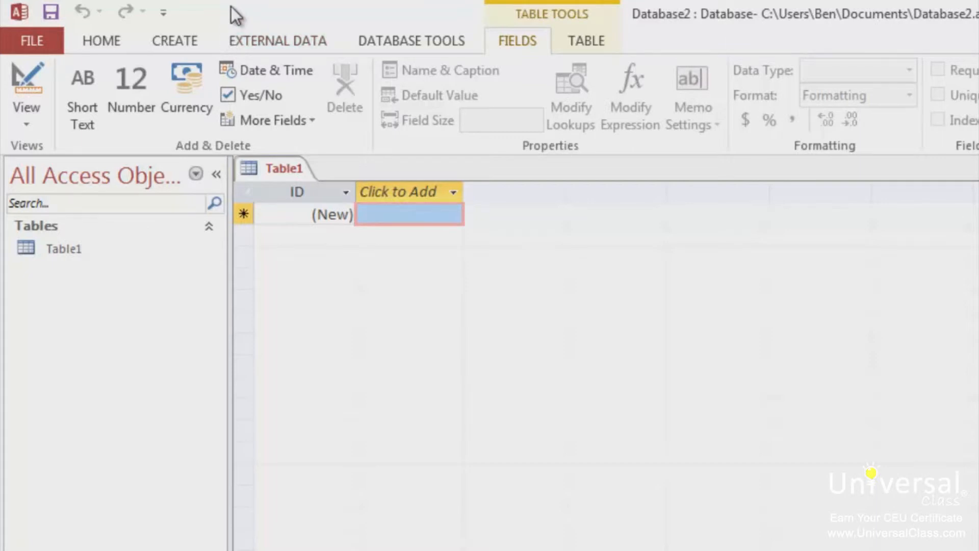
Step: View Database2's Info page, start Encrypt with Password and cancel without setting a password
{"action": "left_click", "coordinate": [31, 40]}
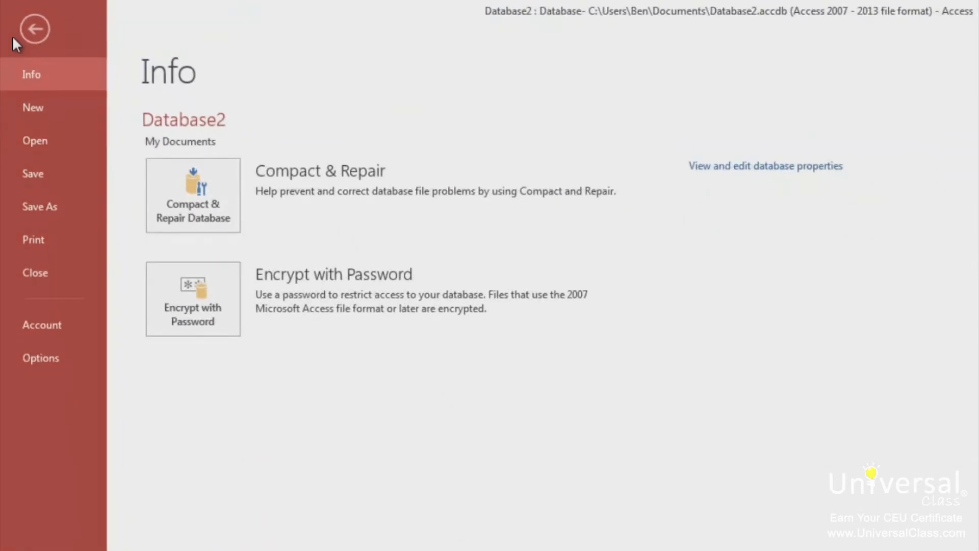
{"action": "mouse_move", "coordinate": [50, 55]}
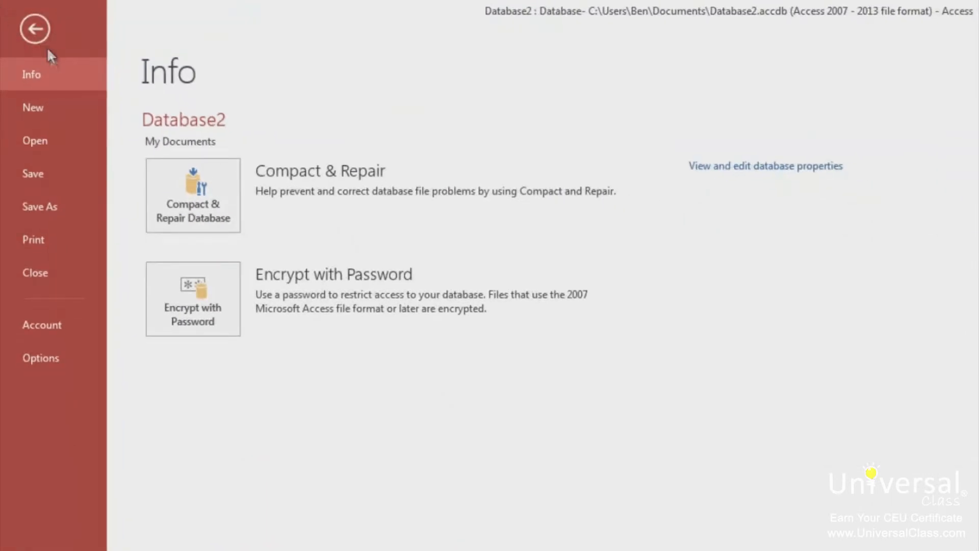
{"action": "mouse_move", "coordinate": [80, 85]}
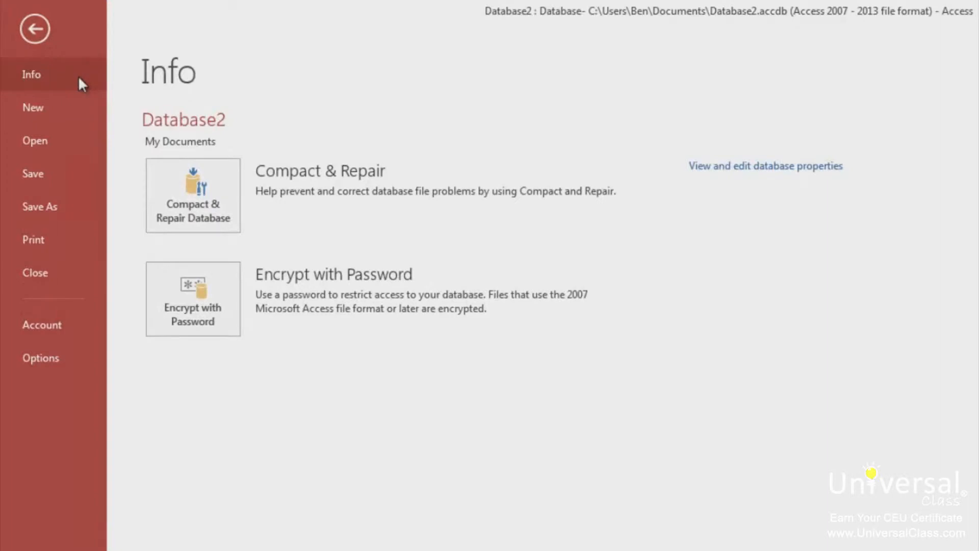
{"action": "mouse_move", "coordinate": [364, 375]}
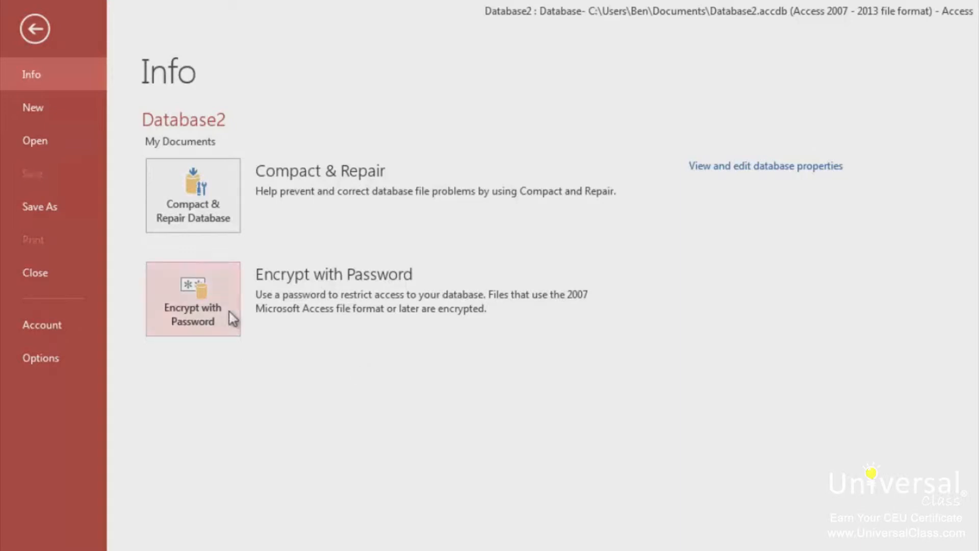
{"action": "left_click", "coordinate": [193, 299]}
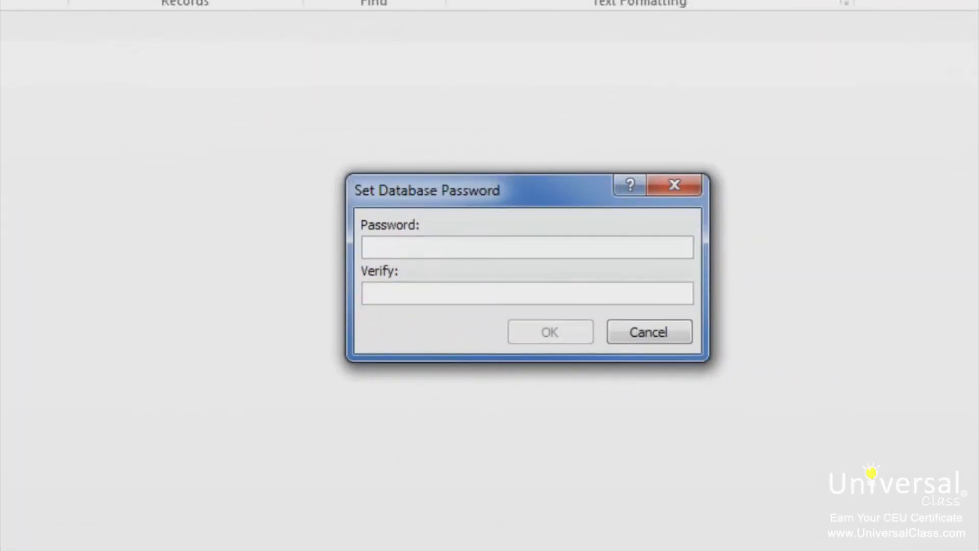
{"action": "left_click", "coordinate": [649, 331]}
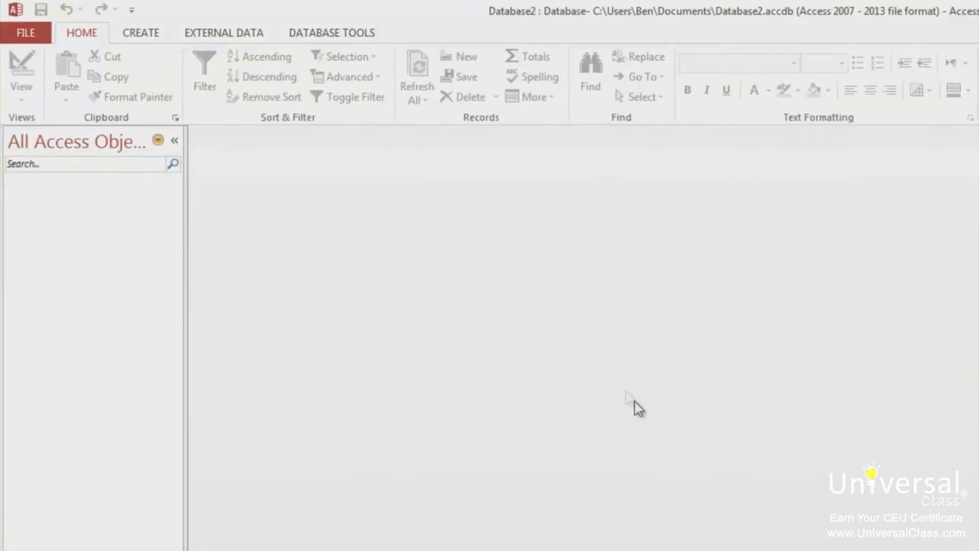
{"action": "left_click", "coordinate": [24, 33]}
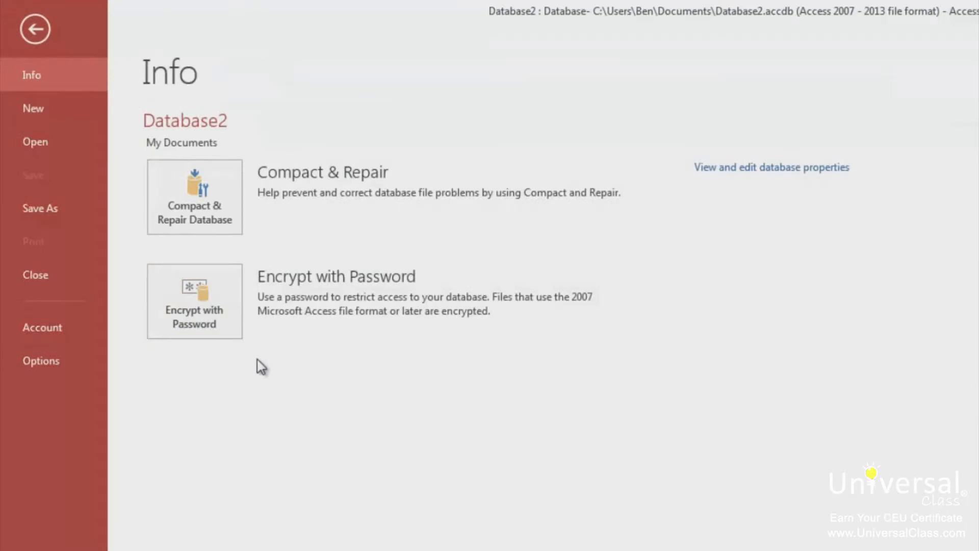
{"action": "mouse_move", "coordinate": [267, 367]}
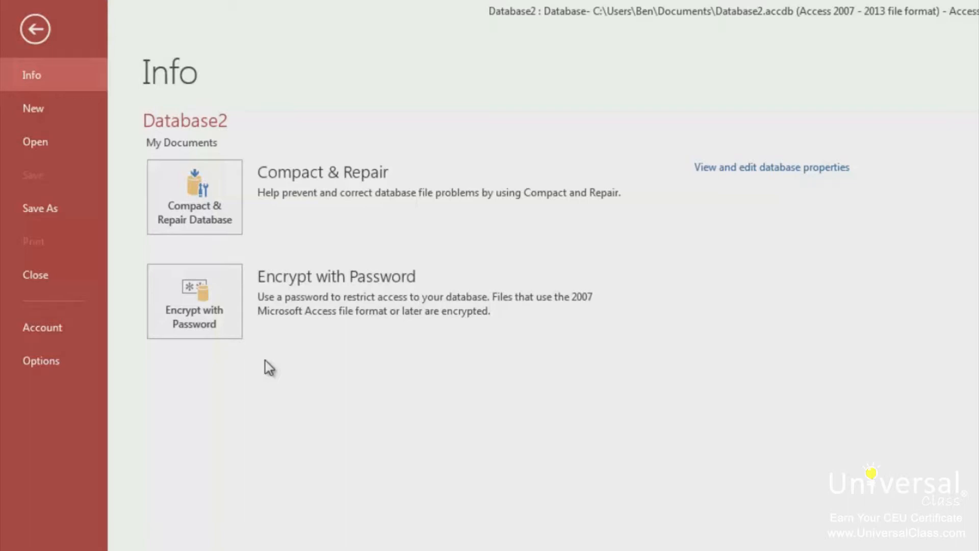
{"action": "mouse_move", "coordinate": [258, 350]}
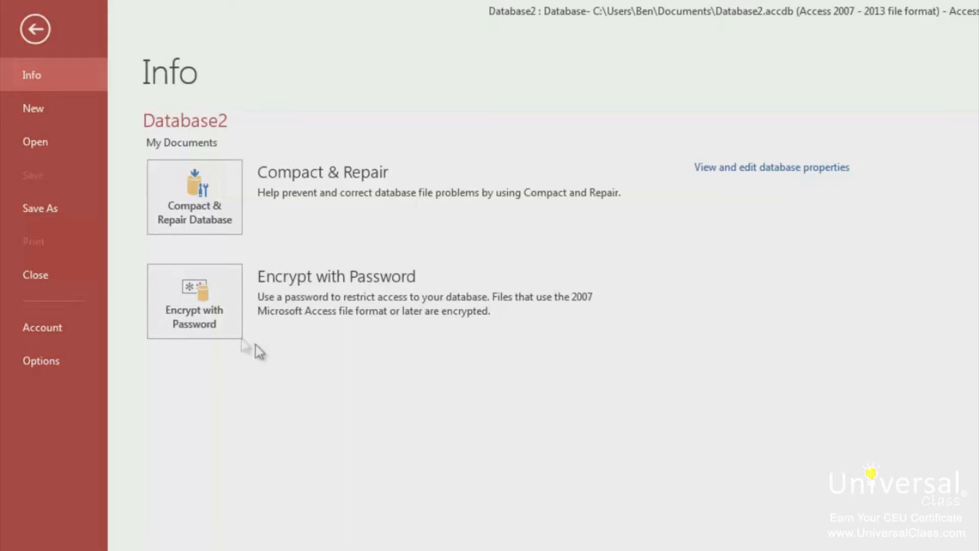
Step: Browse the computer's Documents folder and select the Database2 file
{"action": "left_click", "coordinate": [35, 274]}
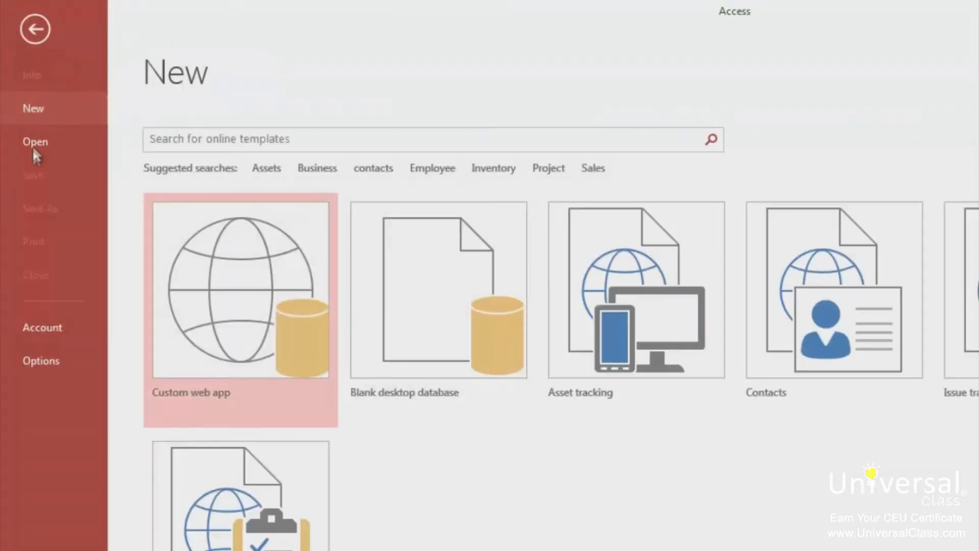
{"action": "left_click", "coordinate": [34, 140]}
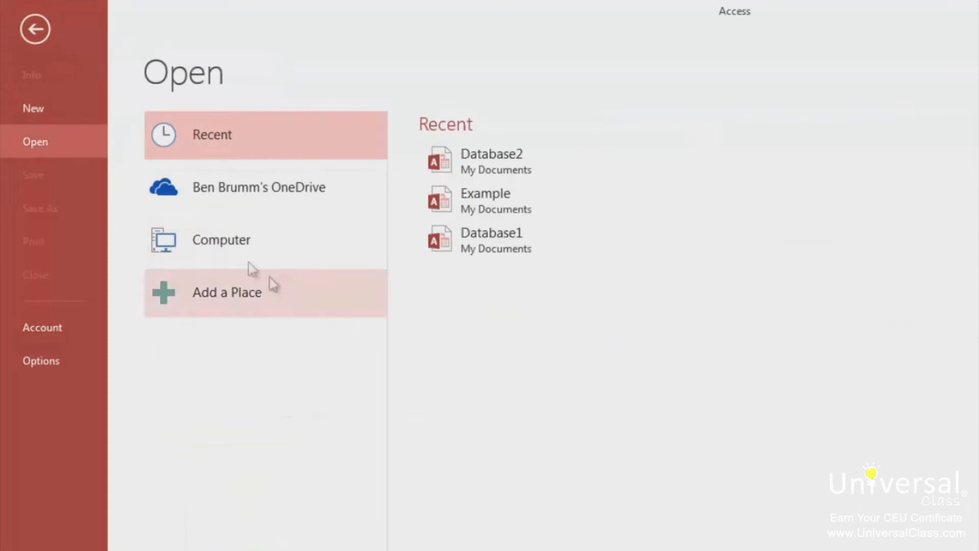
{"action": "left_click", "coordinate": [221, 239]}
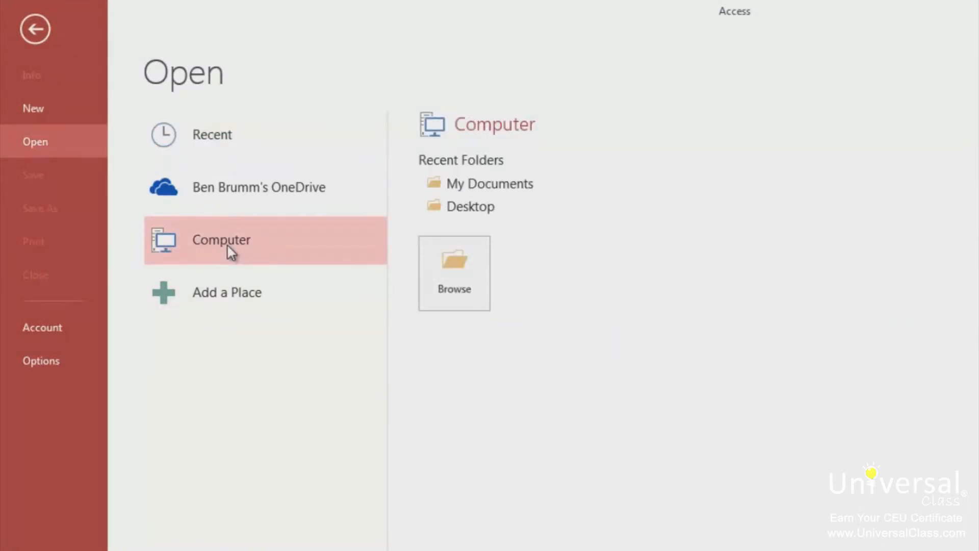
{"action": "mouse_move", "coordinate": [524, 187]}
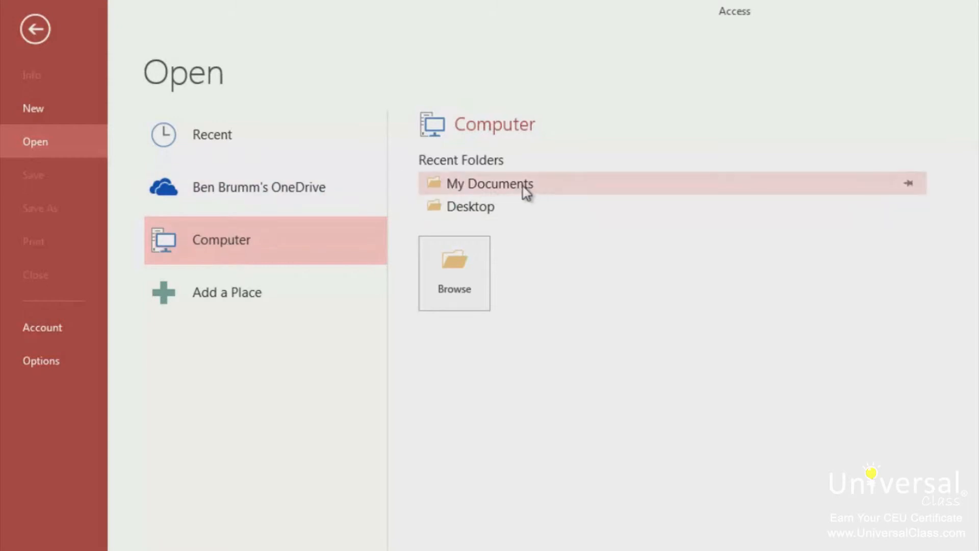
{"action": "left_click", "coordinate": [489, 183]}
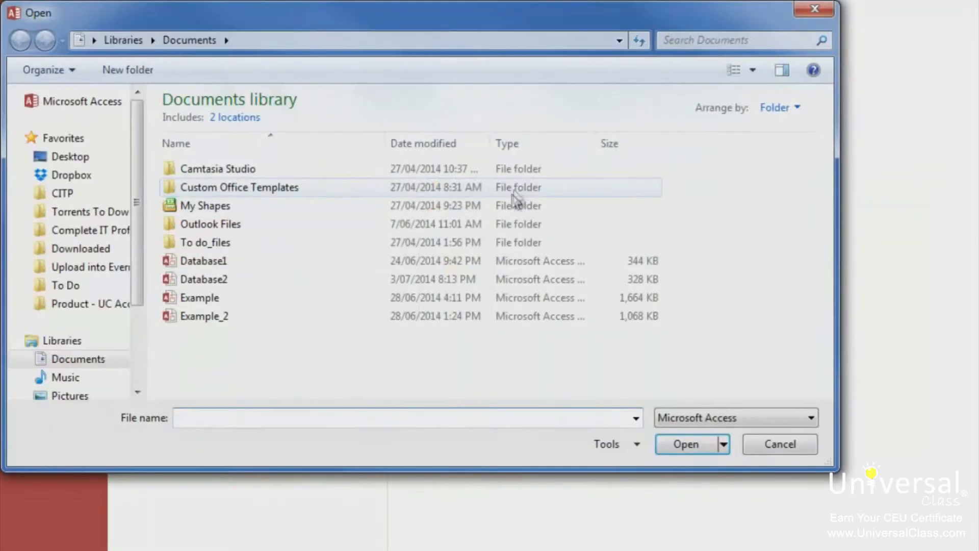
{"action": "left_click", "coordinate": [204, 316]}
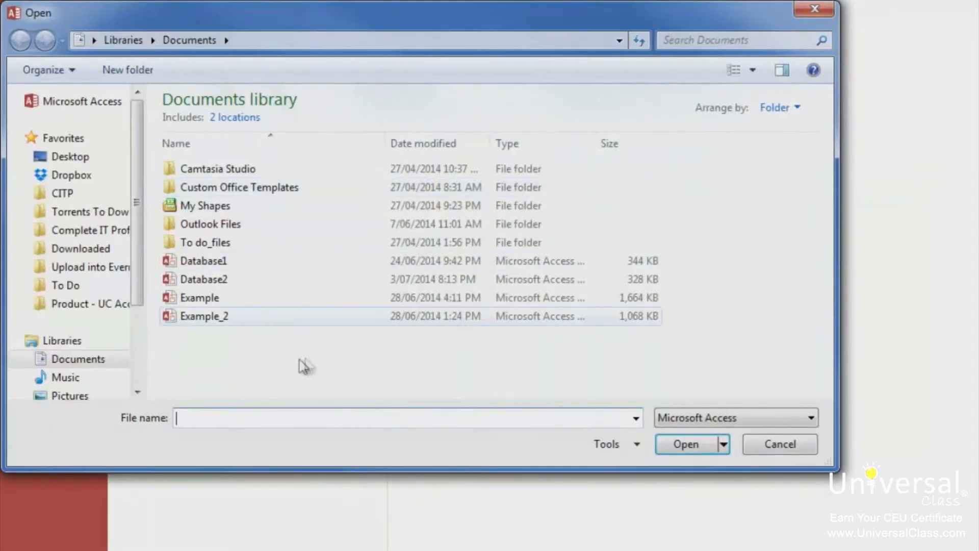
{"action": "left_click", "coordinate": [203, 279]}
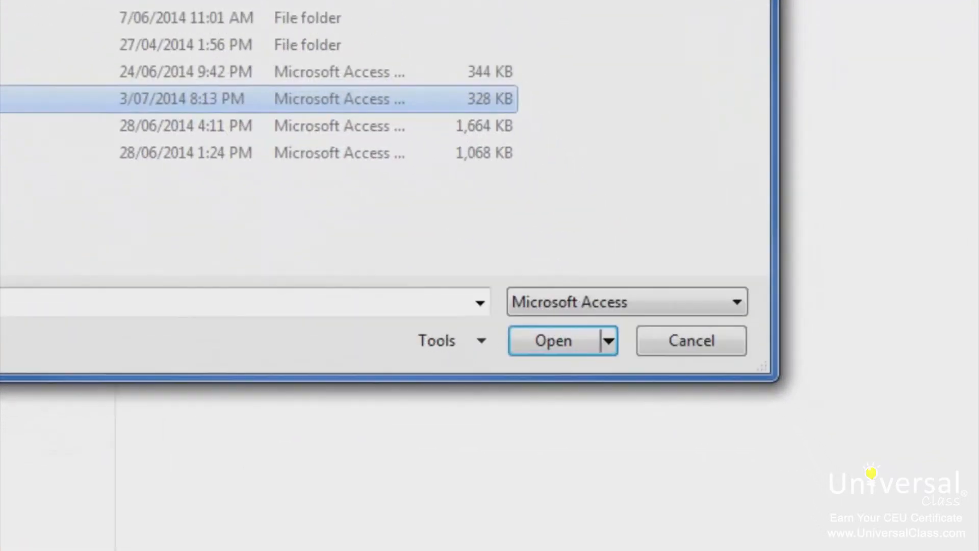
Step: Review the available open modes and open Database2 normally
{"action": "left_click", "coordinate": [607, 341]}
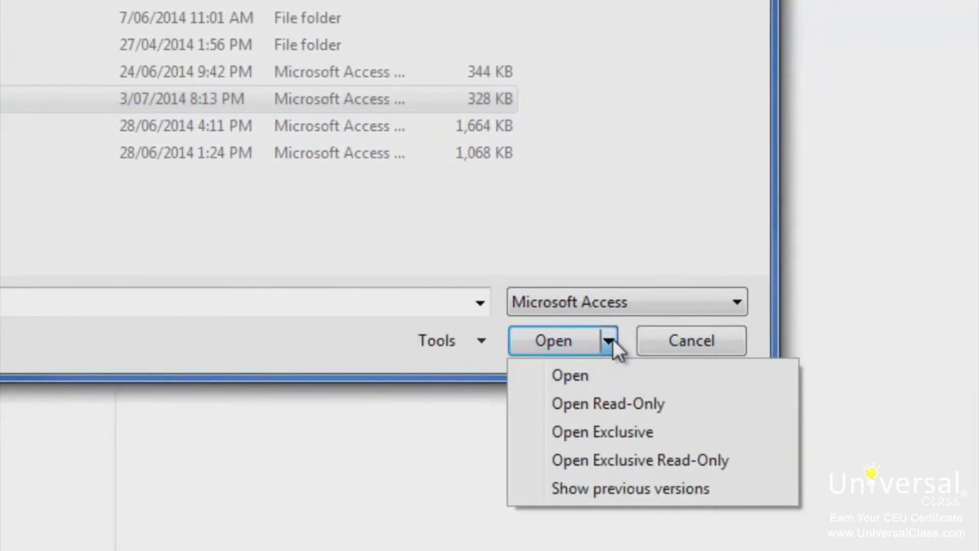
{"action": "left_click", "coordinate": [569, 375]}
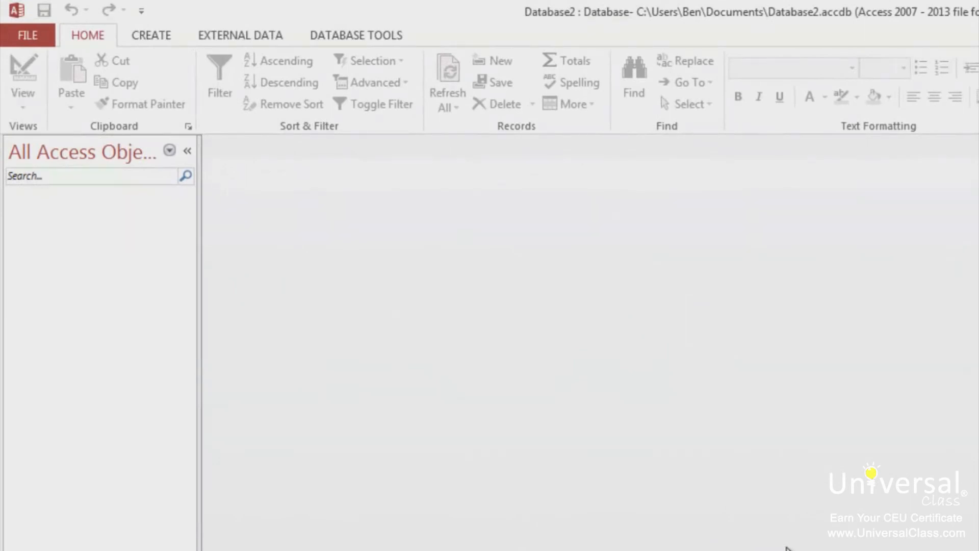
Step: Review Database2's document properties Summary (title, author) from the Info page and dismiss them
{"action": "left_click", "coordinate": [27, 35]}
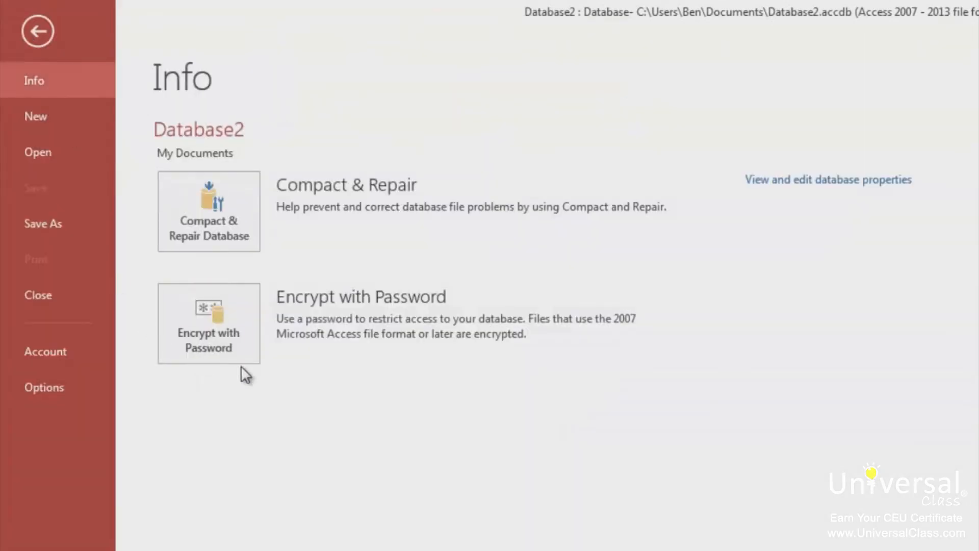
{"action": "mouse_move", "coordinate": [268, 408]}
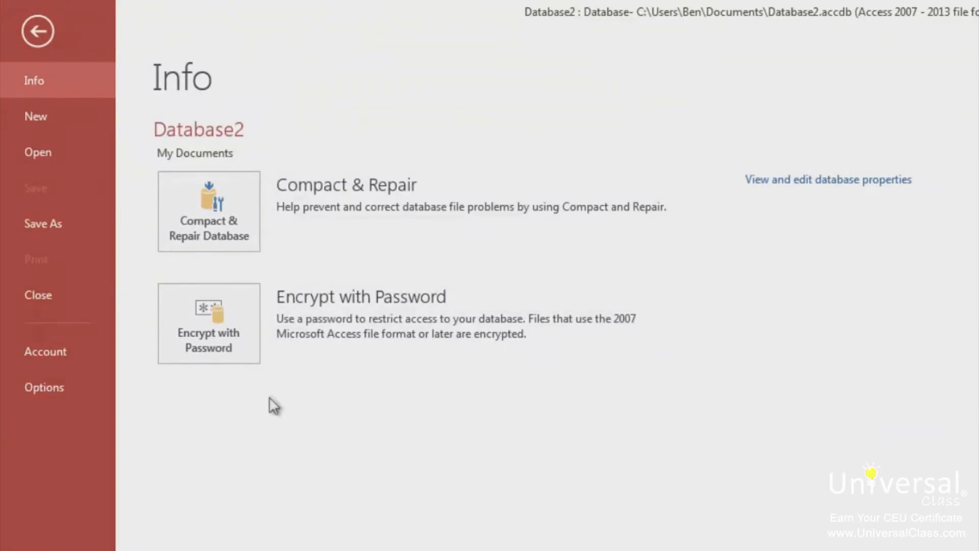
{"action": "left_click", "coordinate": [827, 180]}
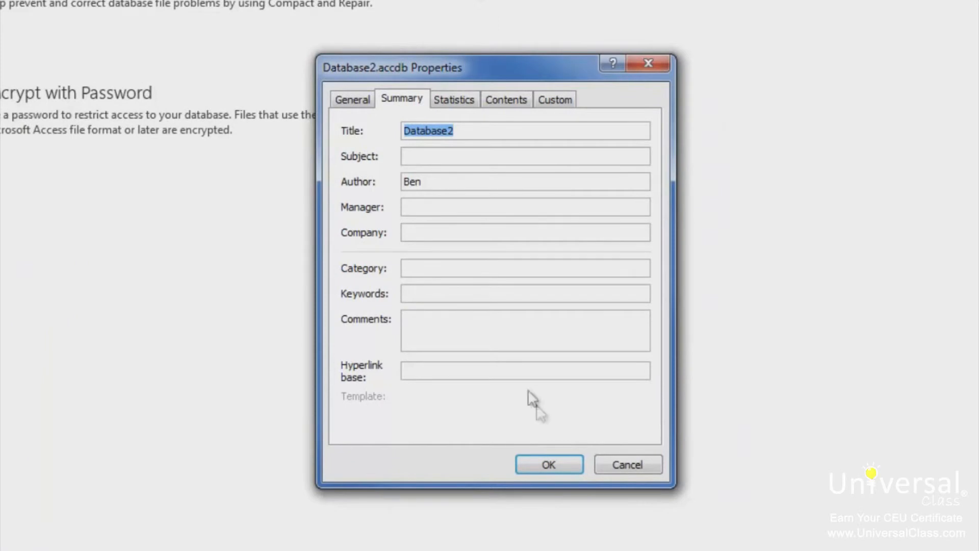
{"action": "left_click", "coordinate": [548, 464]}
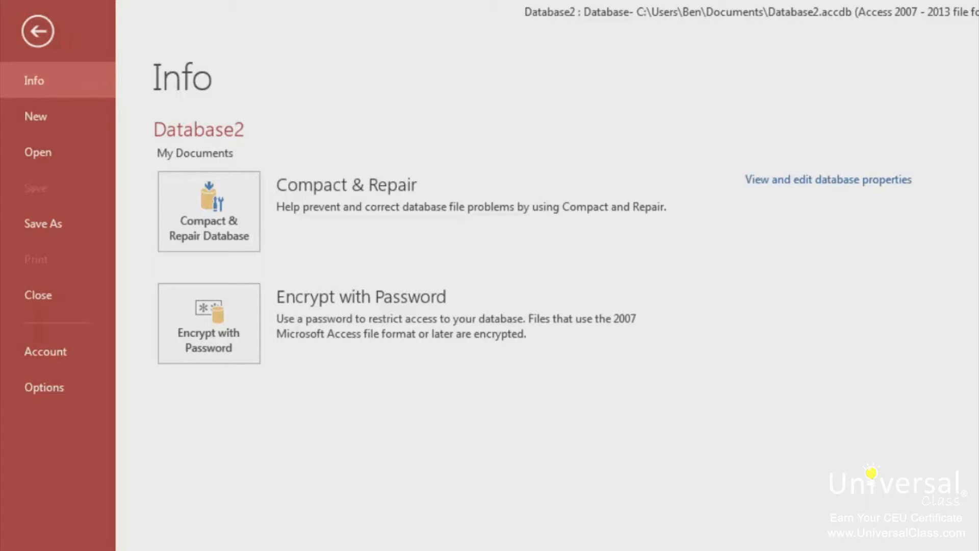
Step: Review Access Options through the General, Current Database and Datasheet pages and dismiss them with OK
{"action": "left_click", "coordinate": [43, 388]}
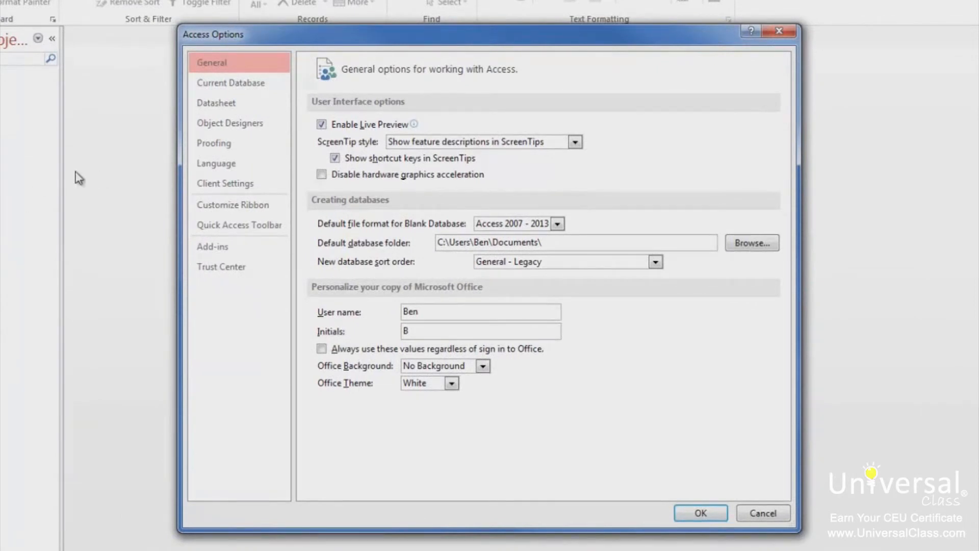
{"action": "left_click", "coordinate": [229, 83]}
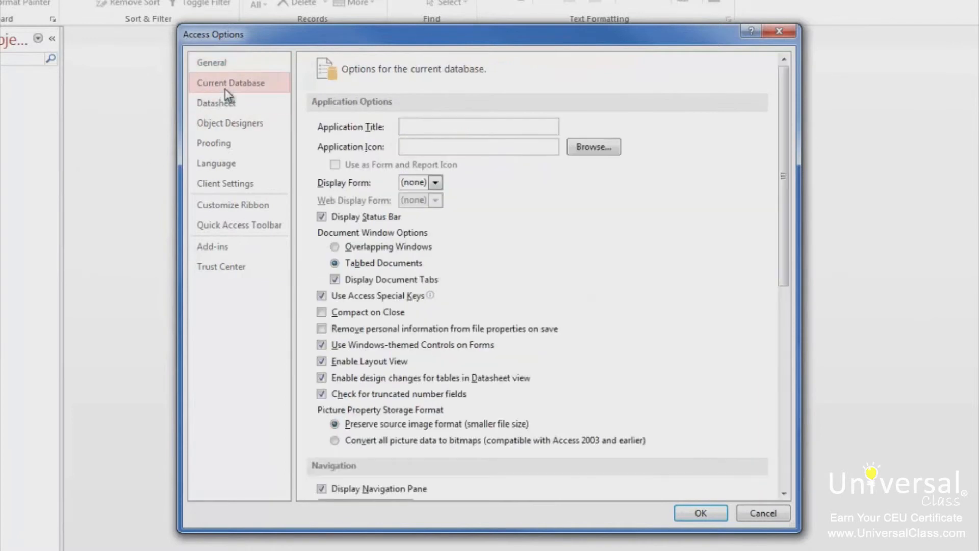
{"action": "left_click", "coordinate": [215, 102]}
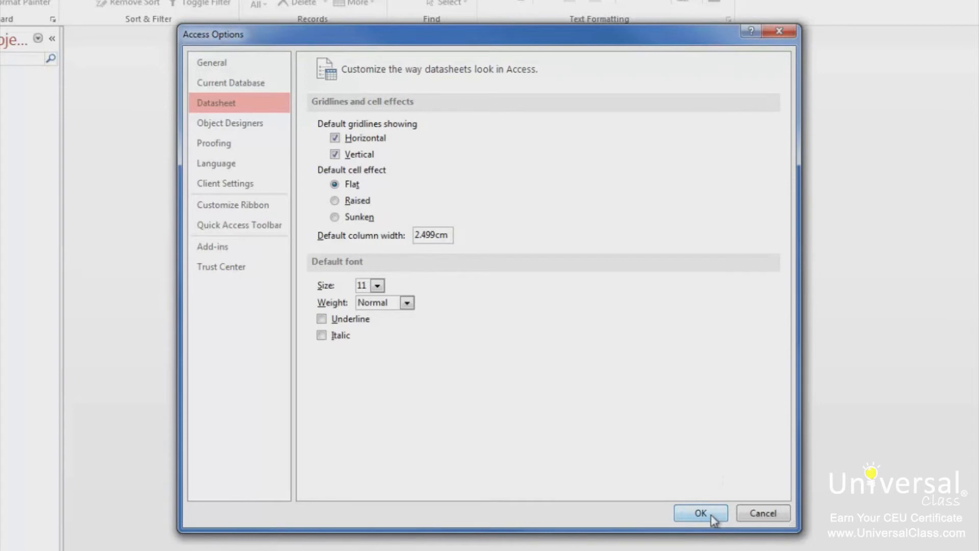
{"action": "left_click", "coordinate": [700, 514]}
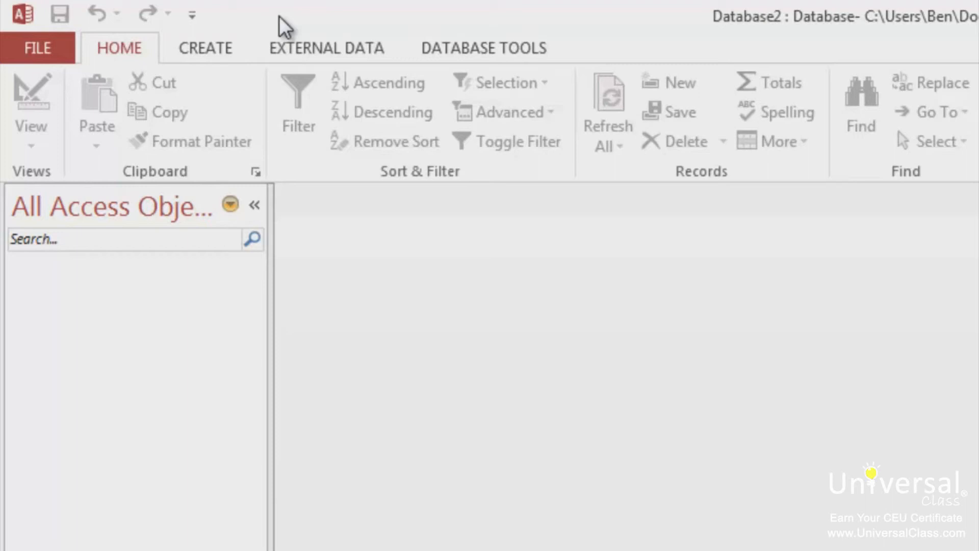
{"action": "mouse_move", "coordinate": [6, 159]}
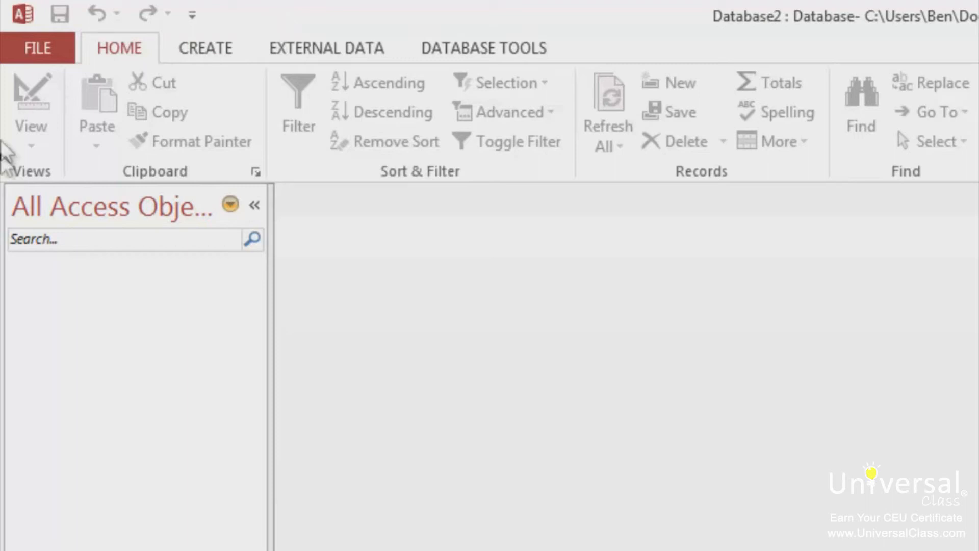
{"action": "mouse_move", "coordinate": [444, 234]}
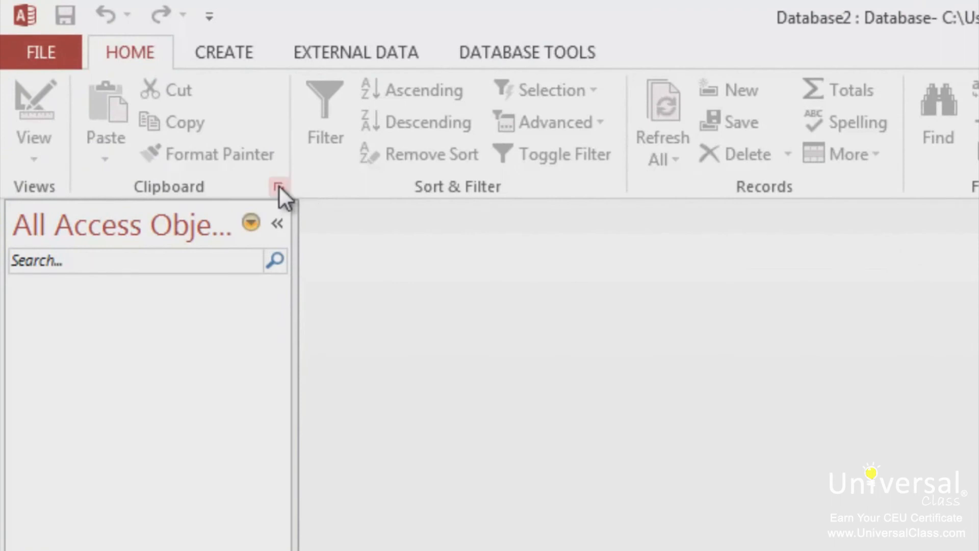
{"action": "left_click", "coordinate": [277, 223]}
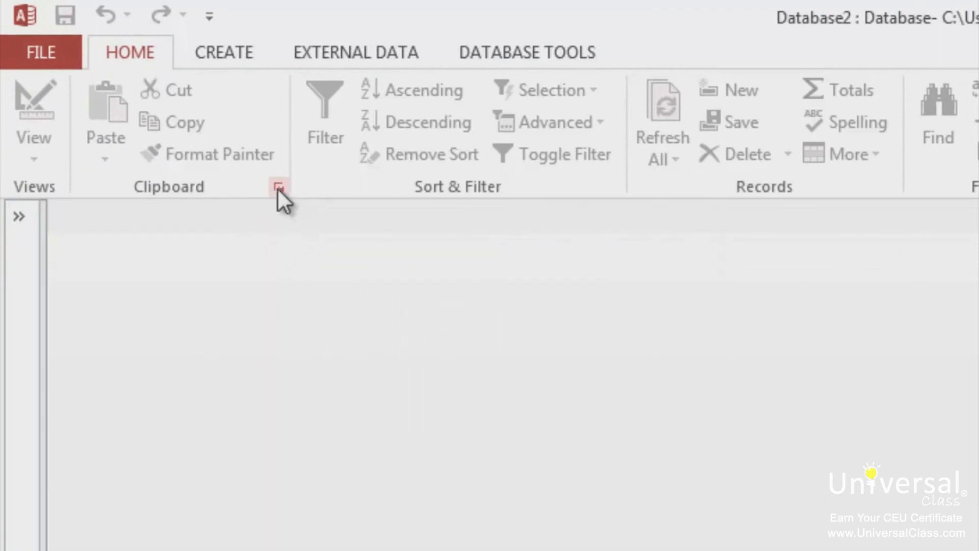
{"action": "left_click", "coordinate": [278, 190]}
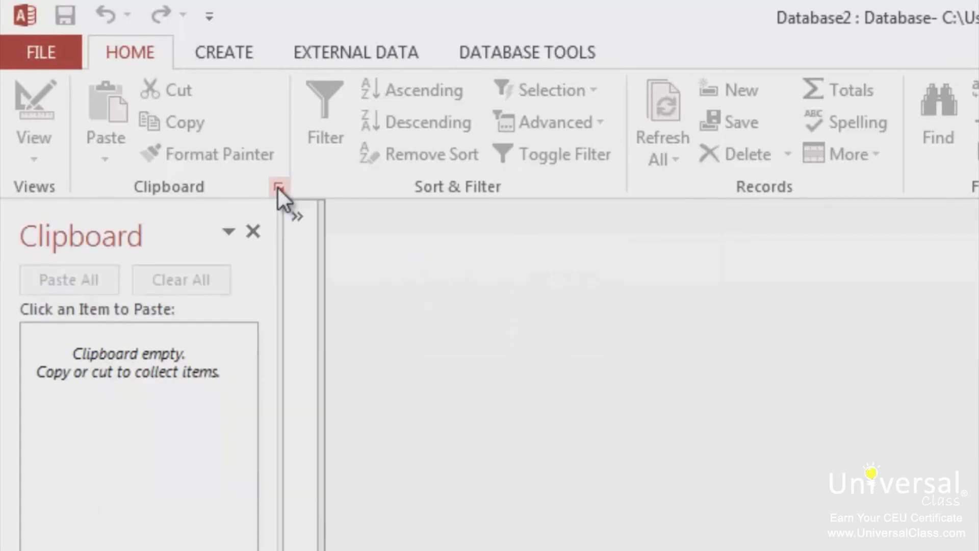
{"action": "left_click", "coordinate": [253, 232]}
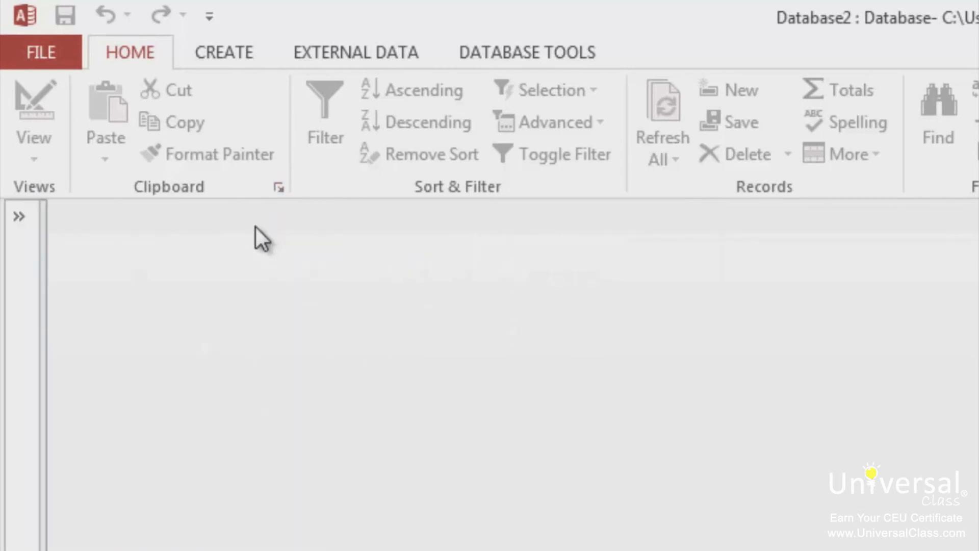
{"action": "mouse_move", "coordinate": [252, 238]}
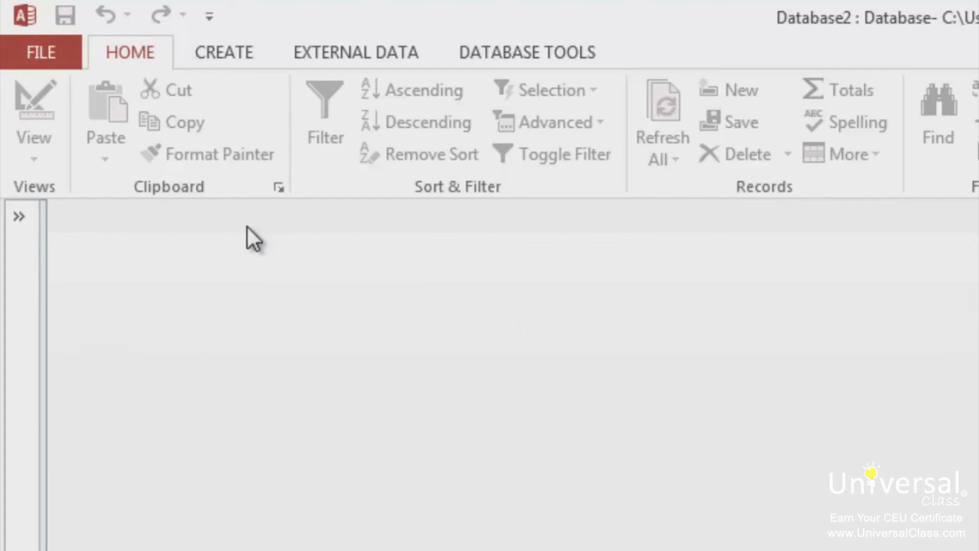
{"action": "mouse_move", "coordinate": [224, 253]}
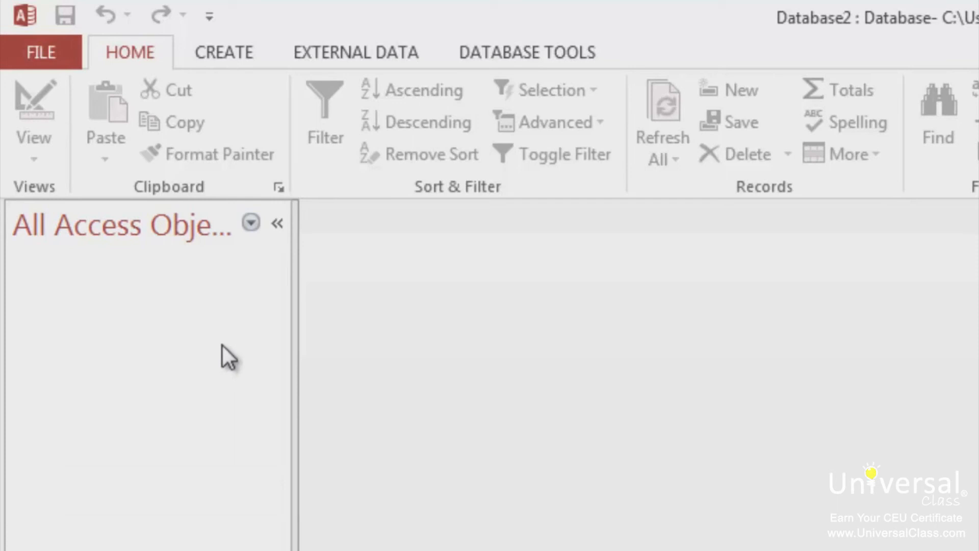
{"action": "mouse_move", "coordinate": [207, 346]}
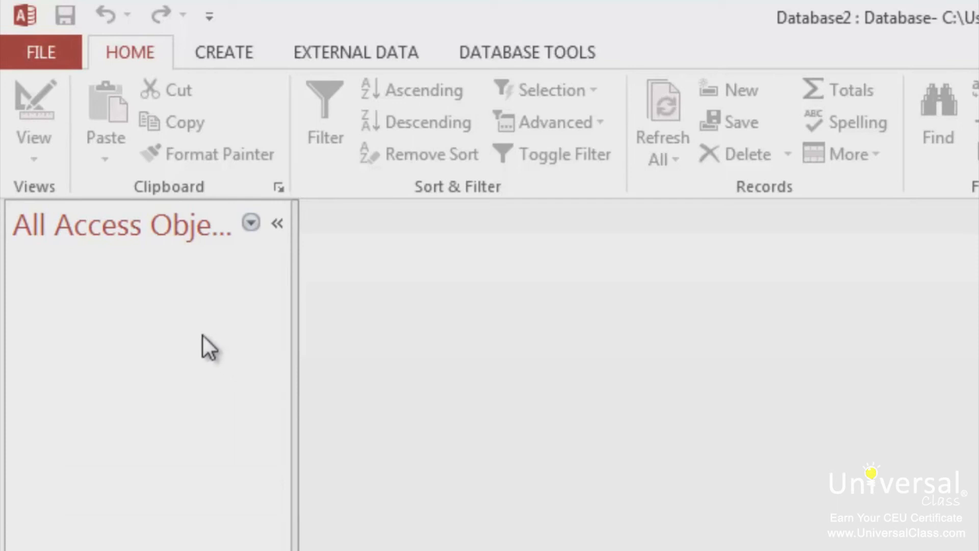